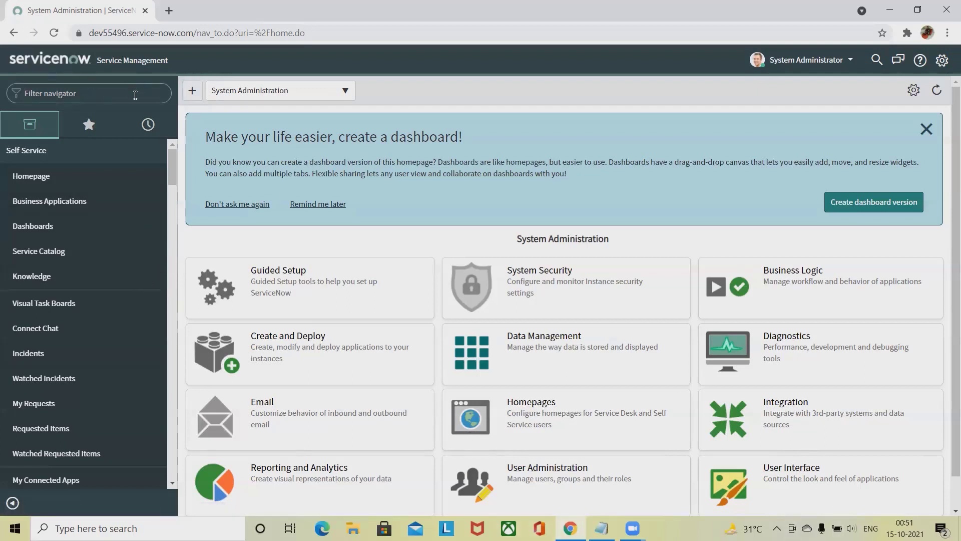
{"action": "mouse_move", "coordinate": [175, 95]}
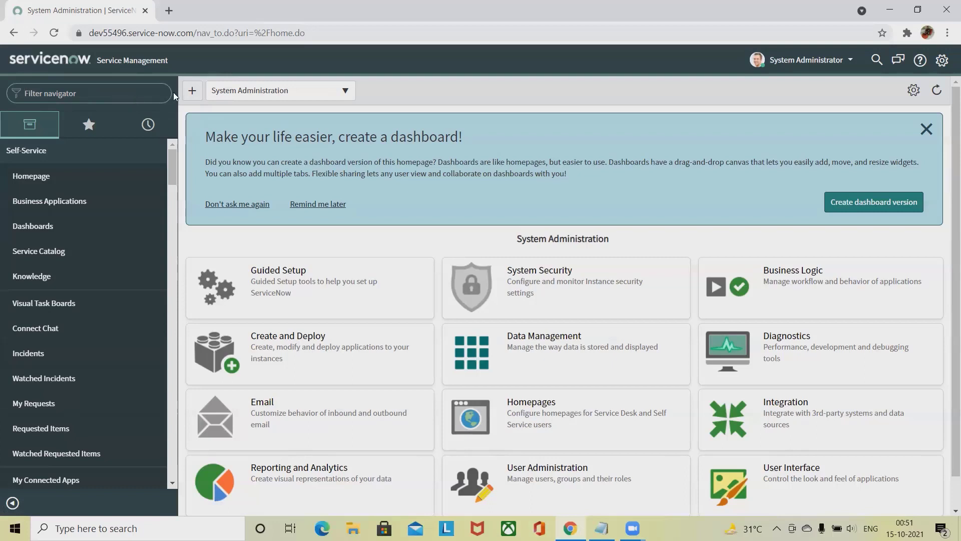
Filter the navigator for 'rela' and open the CI Relation Rollups list
{"action": "type", "text": "relationship"}
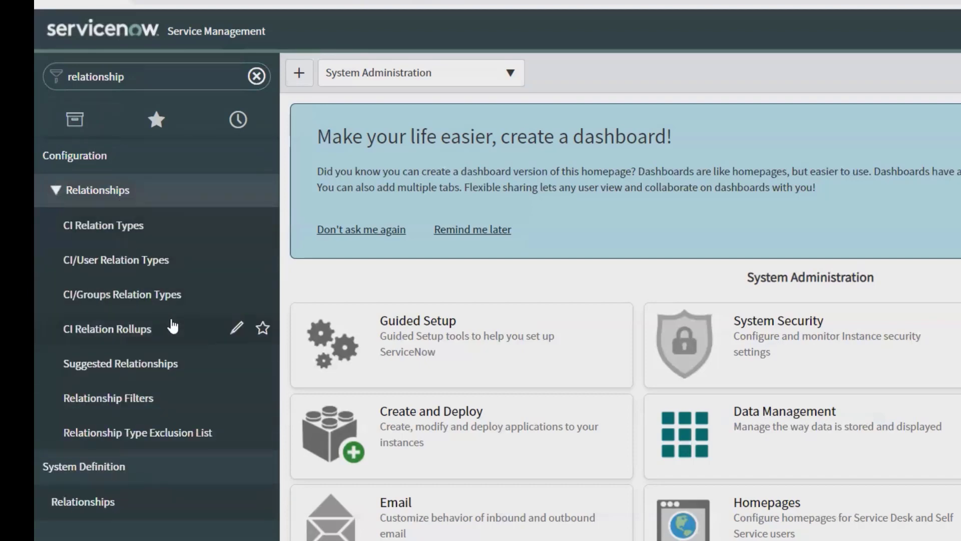
{"action": "mouse_move", "coordinate": [131, 245]}
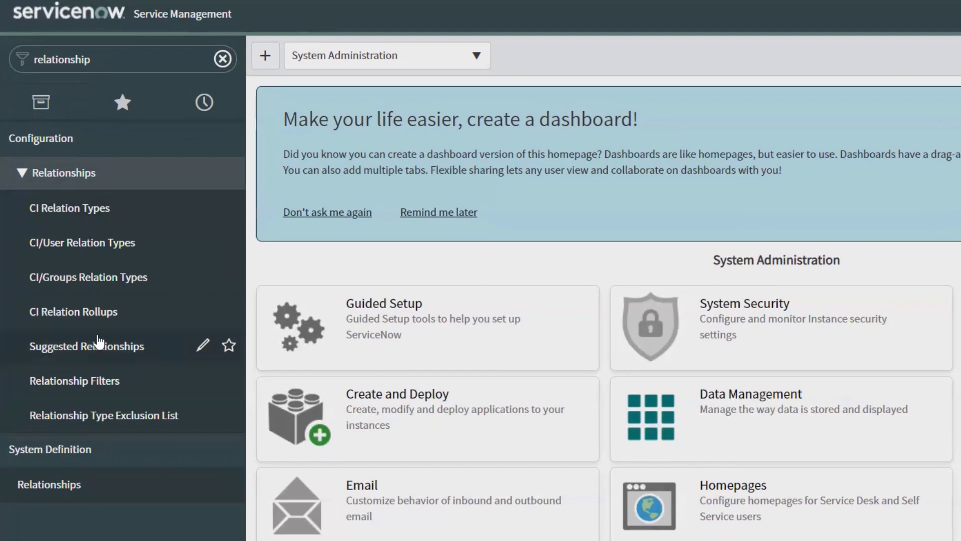
{"action": "left_click", "coordinate": [73, 312]}
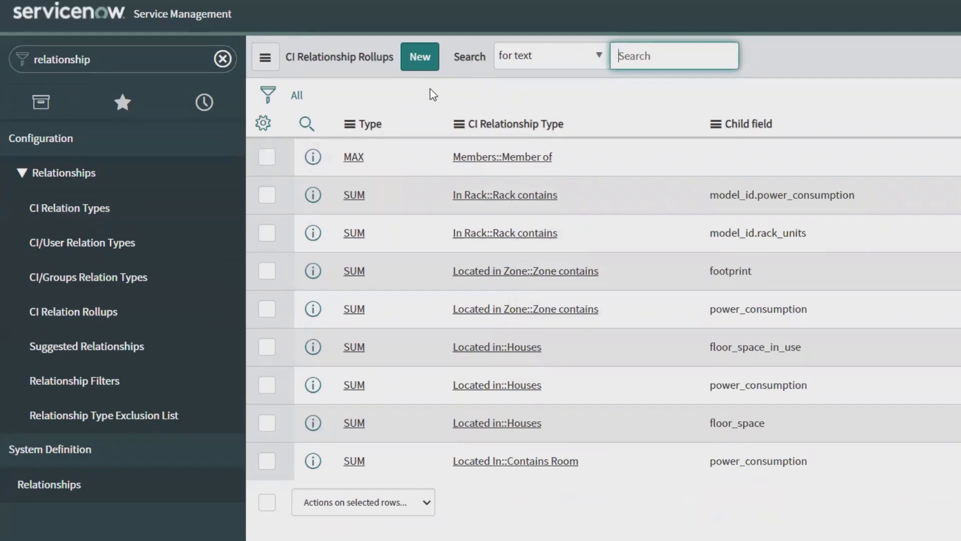
Submit a new MAX rollup for Members::Member of, with 'problem' in the parent field
{"action": "left_click", "coordinate": [419, 56]}
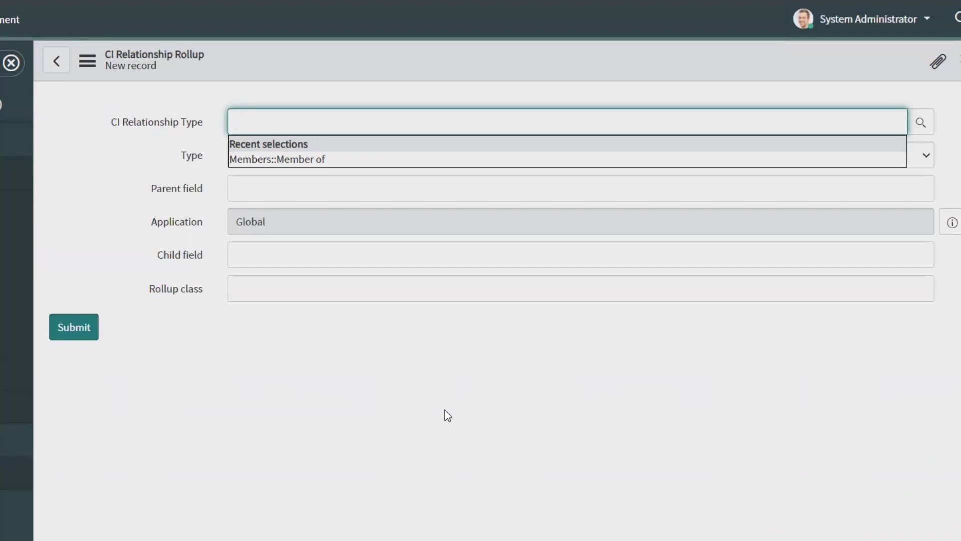
{"action": "mouse_move", "coordinate": [297, 159]}
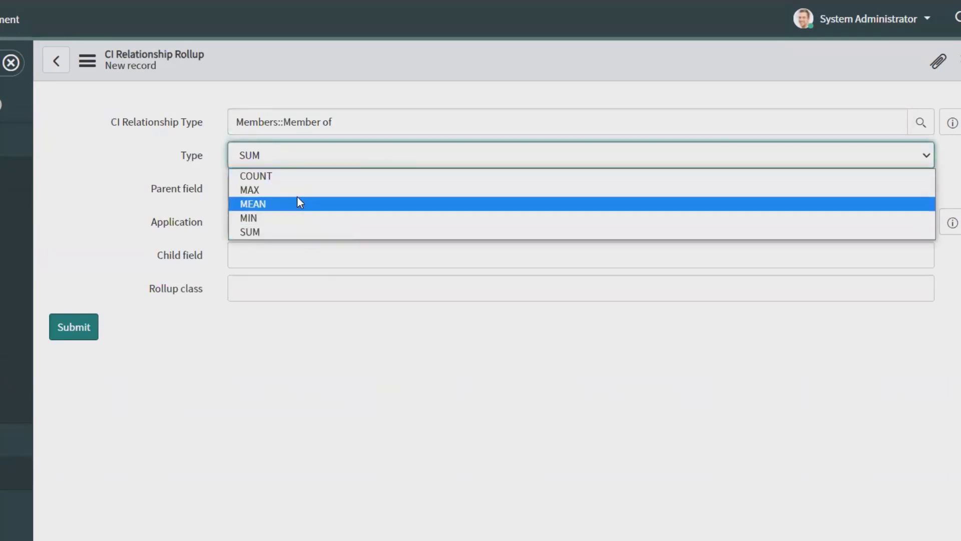
{"action": "left_click", "coordinate": [250, 190]}
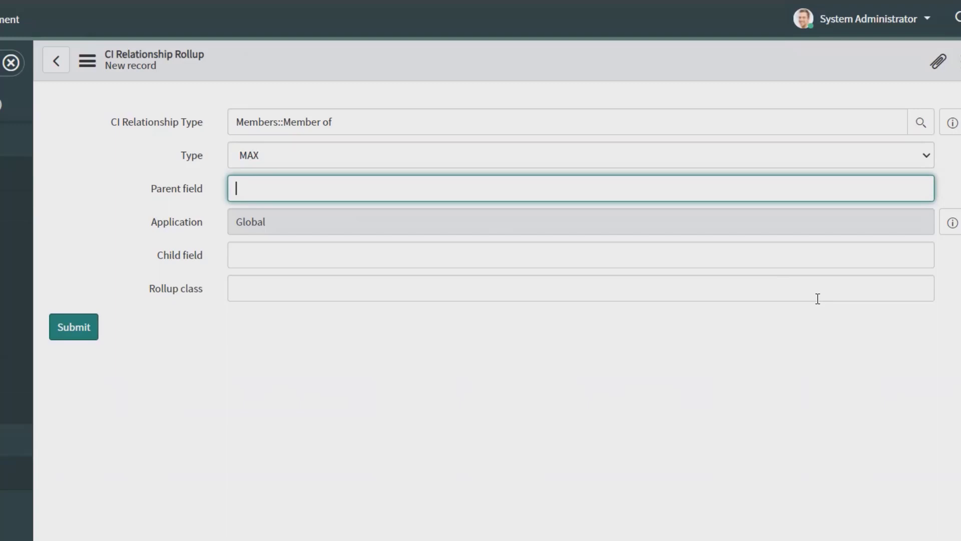
{"action": "mouse_move", "coordinate": [615, 337]}
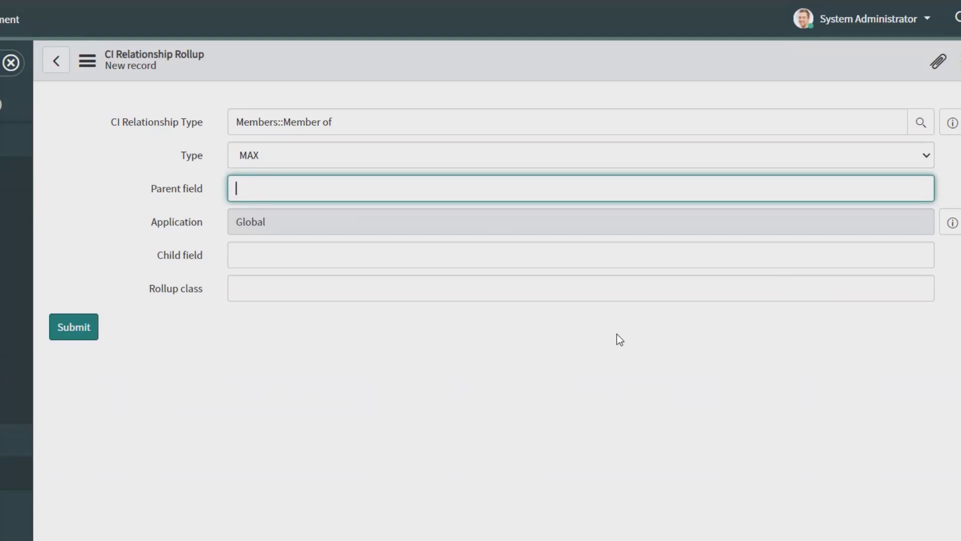
{"action": "mouse_move", "coordinate": [279, 192]}
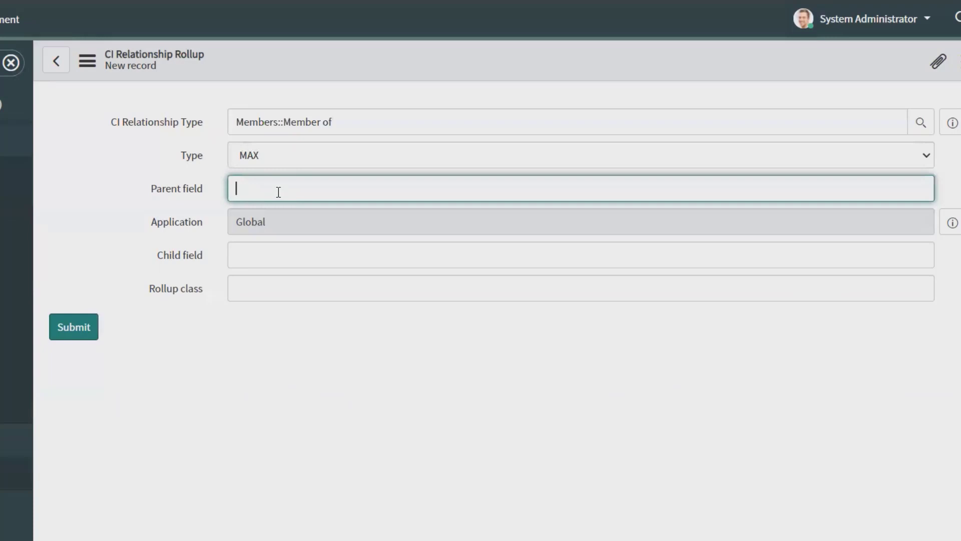
{"action": "type", "text": "prob"}
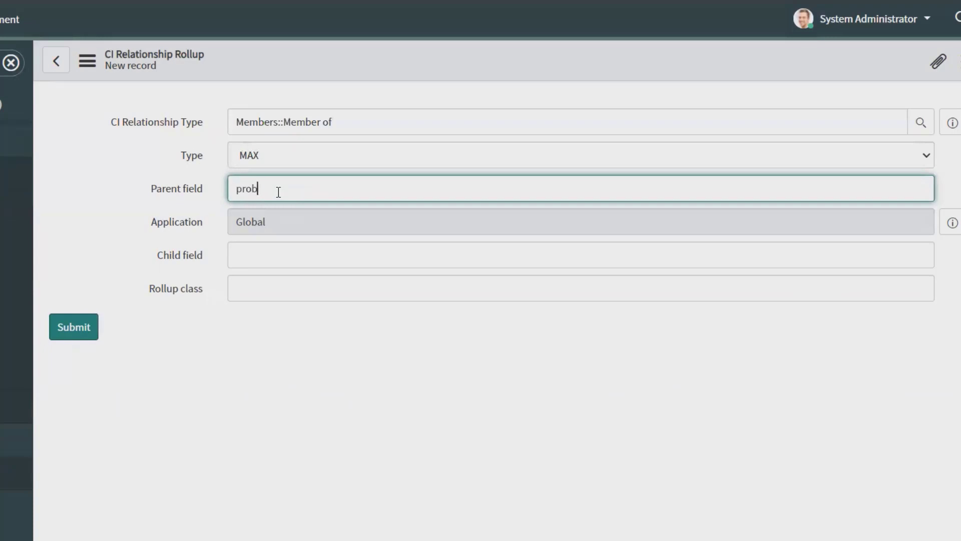
{"action": "type", "text": "le"}
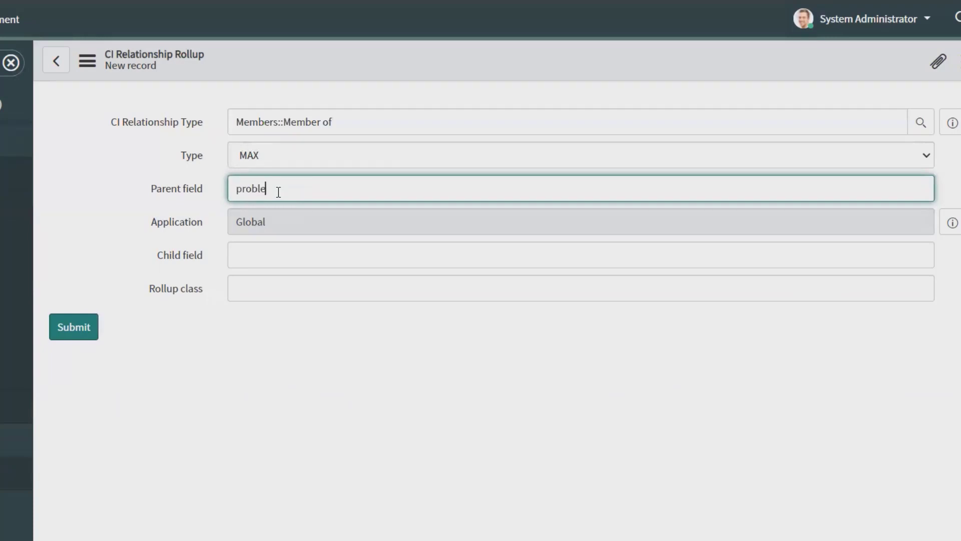
{"action": "left_click", "coordinate": [578, 260]}
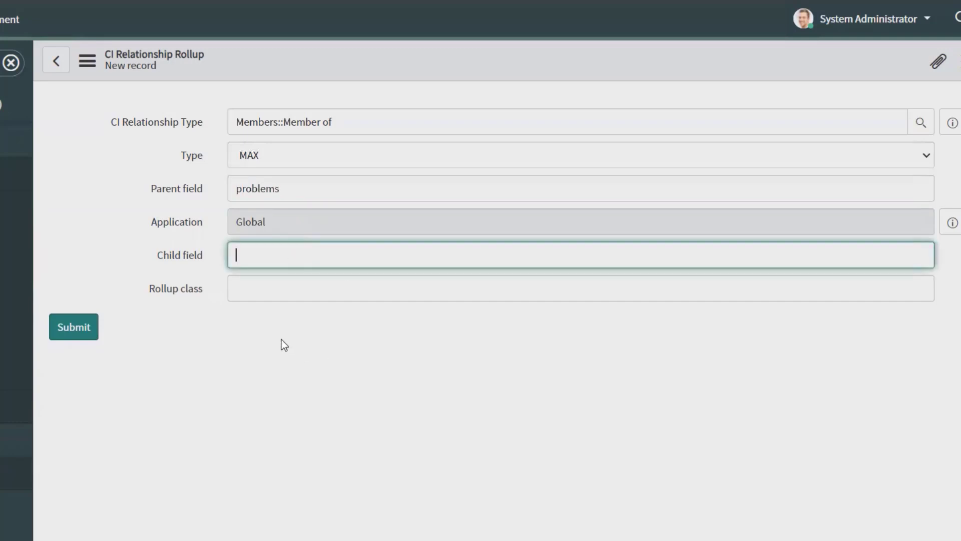
{"action": "mouse_move", "coordinate": [602, 353]}
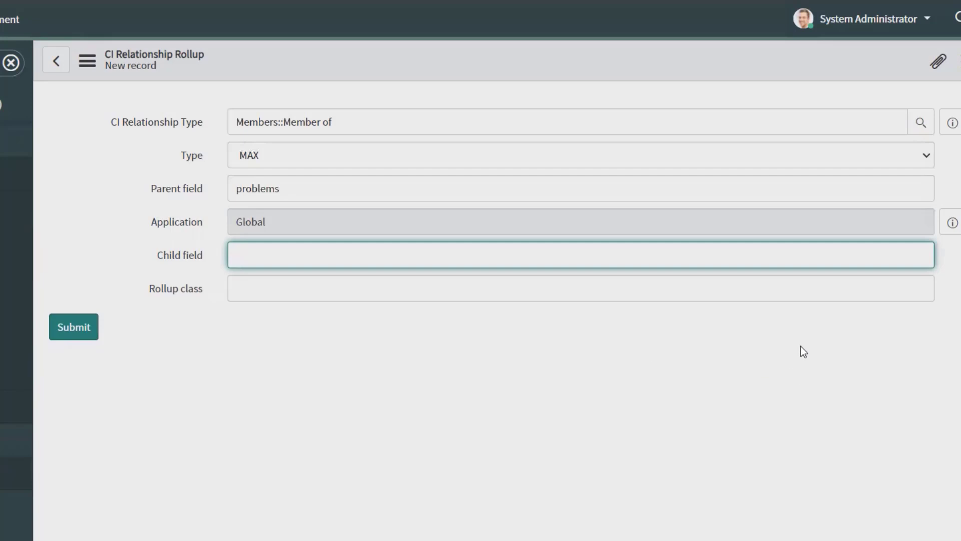
{"action": "mouse_move", "coordinate": [274, 321]}
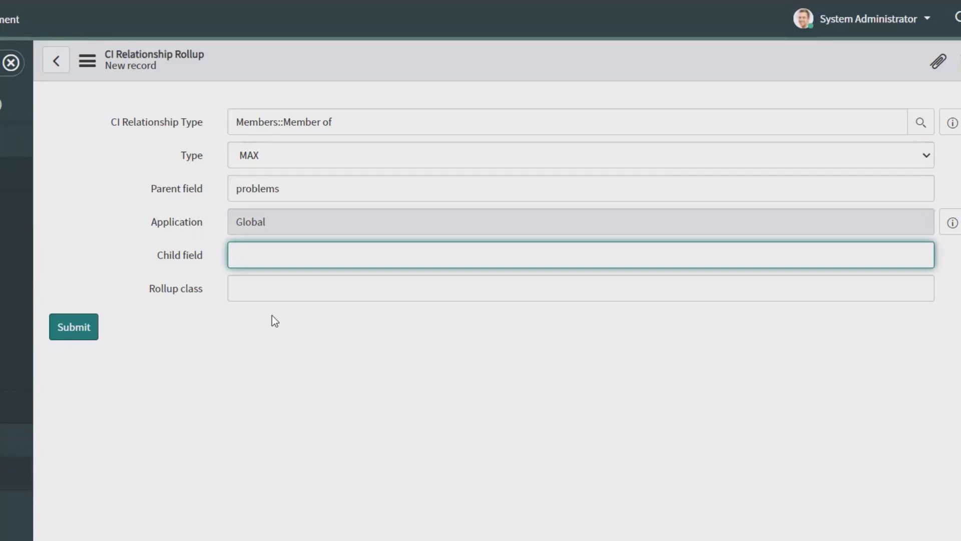
{"action": "left_click", "coordinate": [579, 287]}
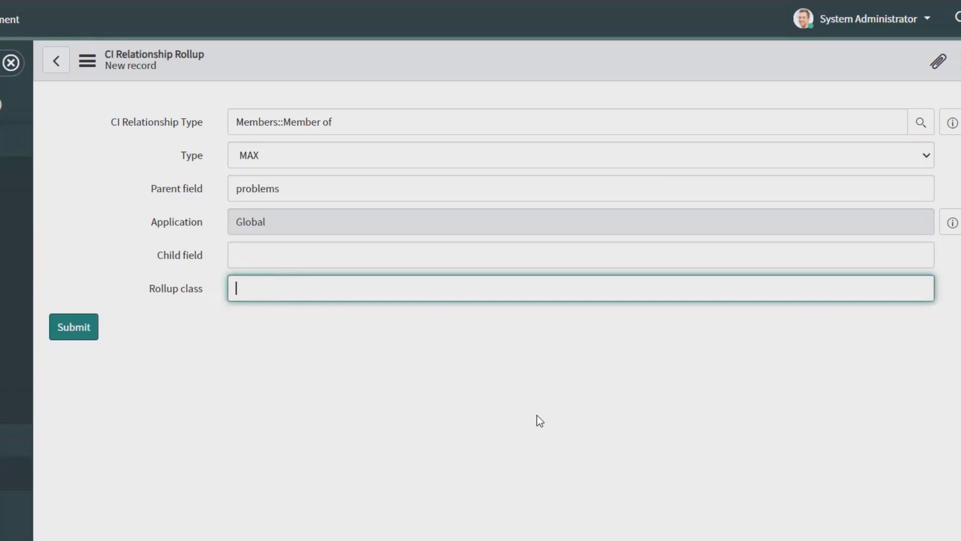
{"action": "mouse_move", "coordinate": [567, 457]}
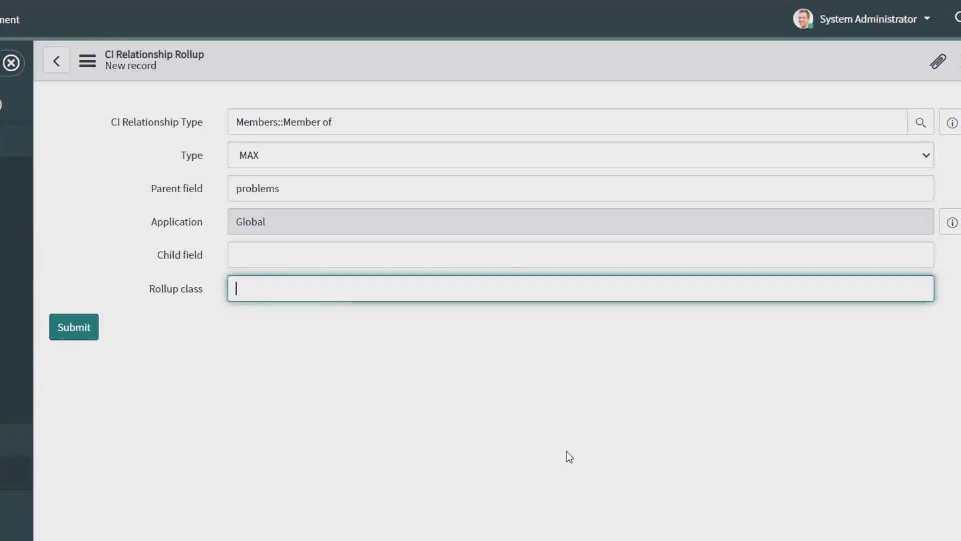
{"action": "mouse_move", "coordinate": [588, 400]}
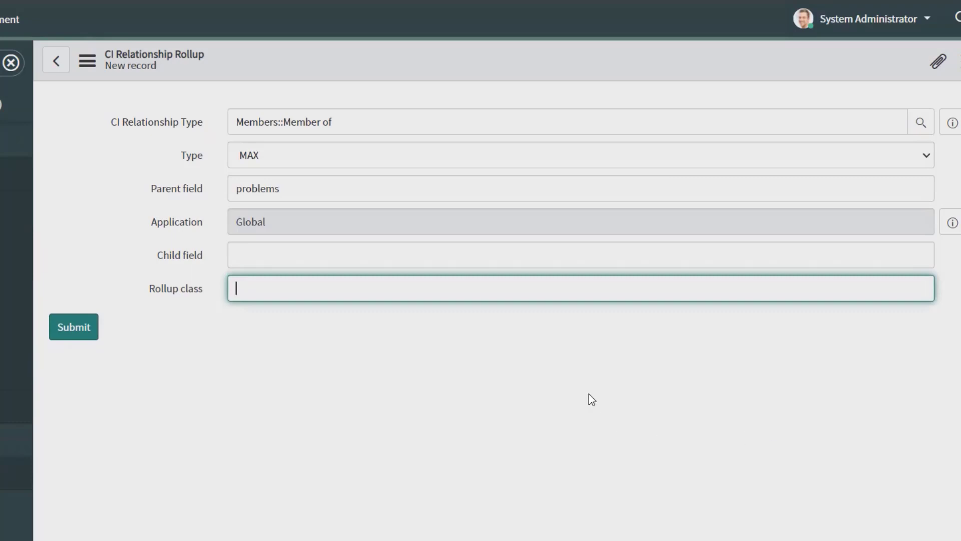
{"action": "mouse_move", "coordinate": [566, 352]}
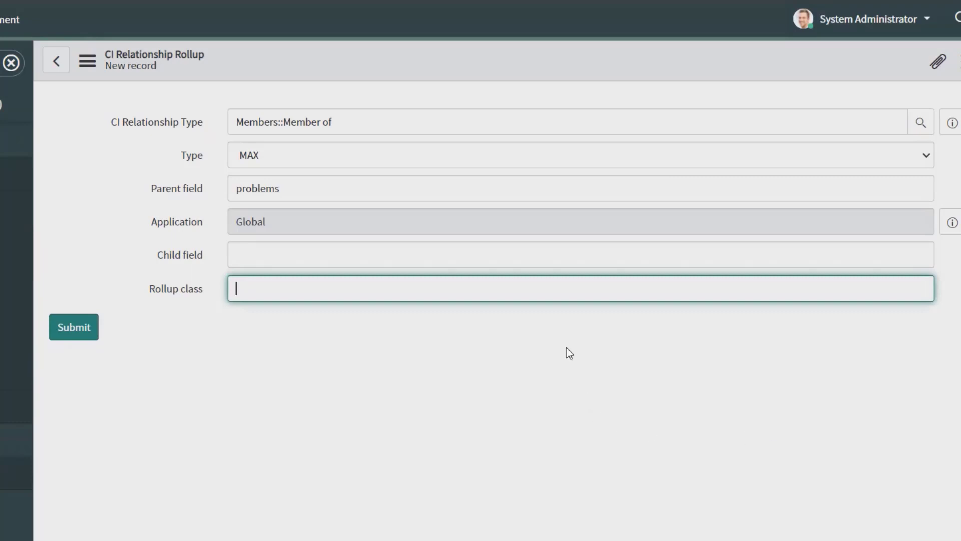
{"action": "left_click", "coordinate": [301, 189]}
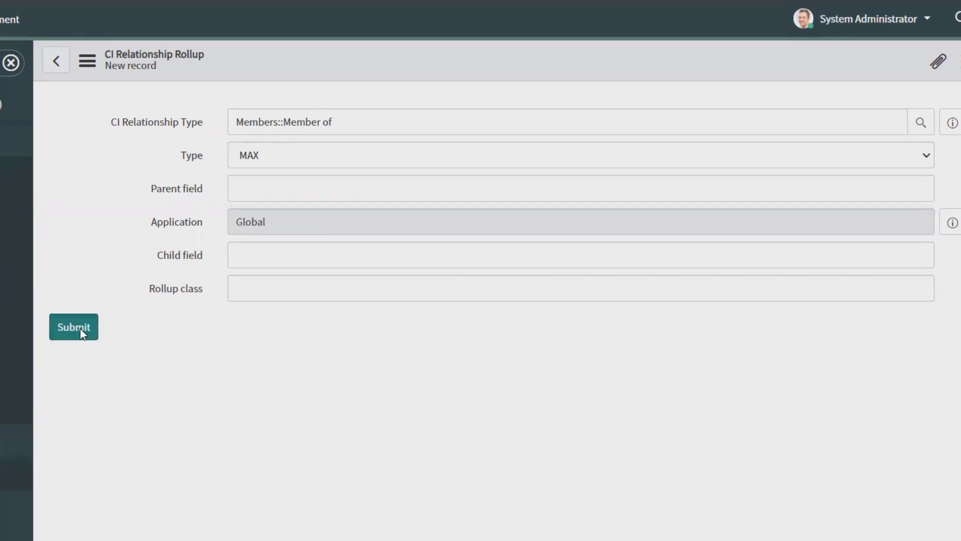
{"action": "left_click", "coordinate": [73, 327]}
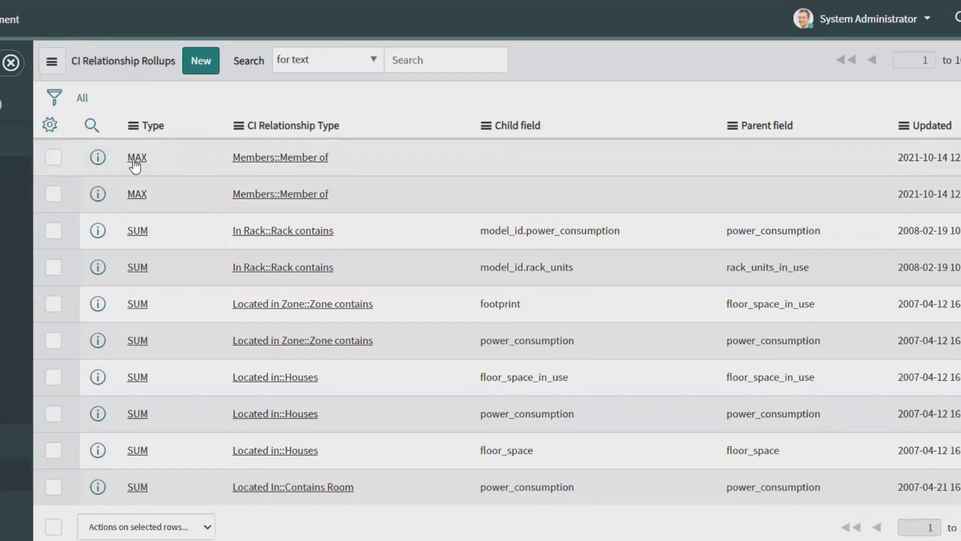
Open the MAX Members::Member of rollup, update it unchanged, then reopen it from the list
{"action": "left_click", "coordinate": [136, 158]}
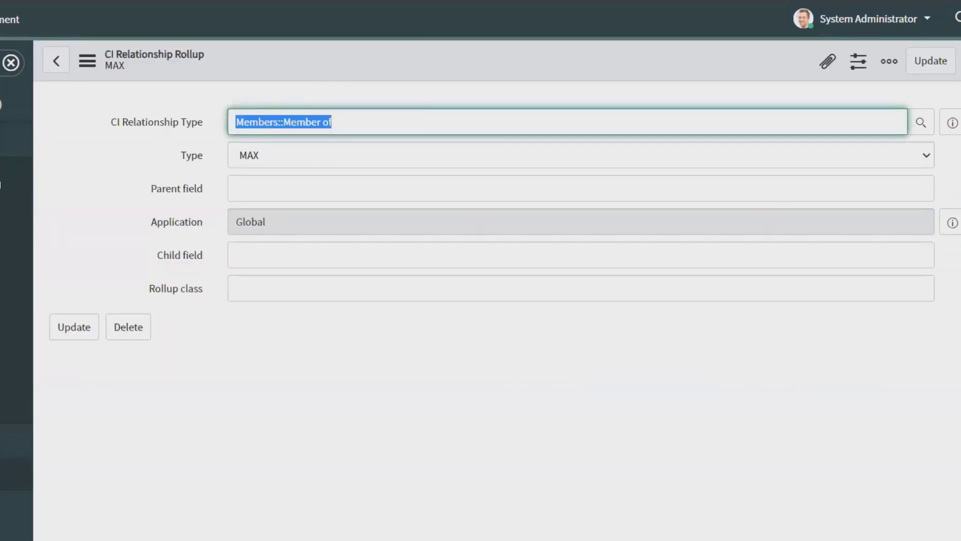
{"action": "mouse_move", "coordinate": [348, 110]}
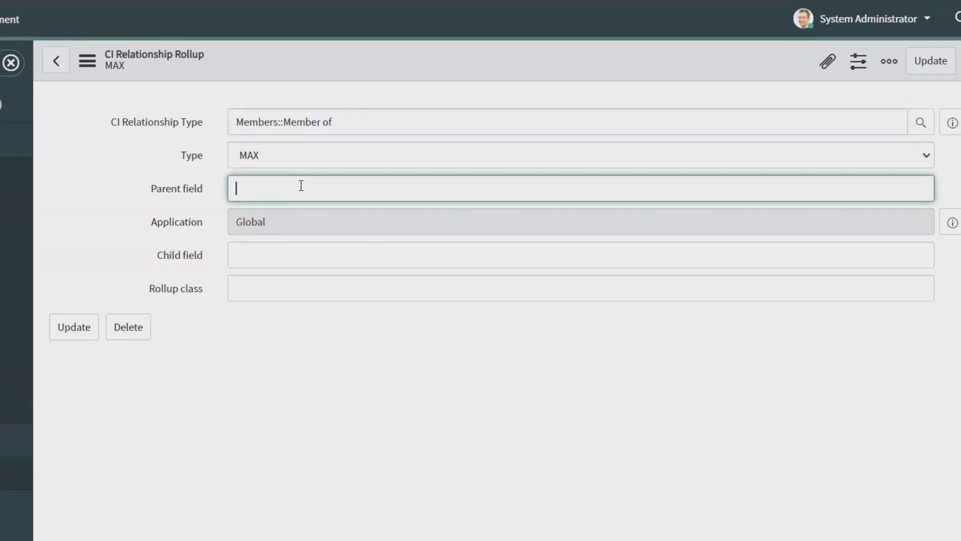
{"action": "left_click", "coordinate": [74, 326]}
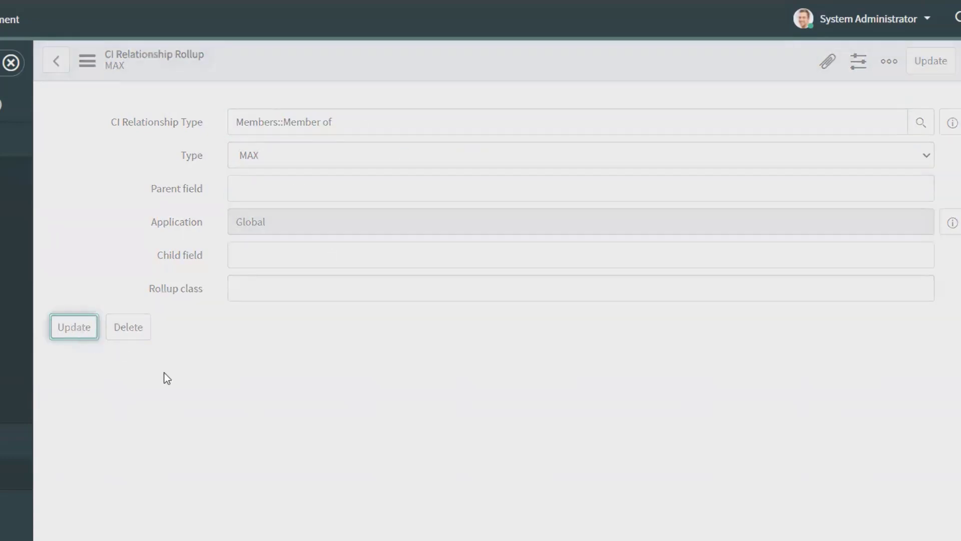
{"action": "left_click", "coordinate": [55, 61]}
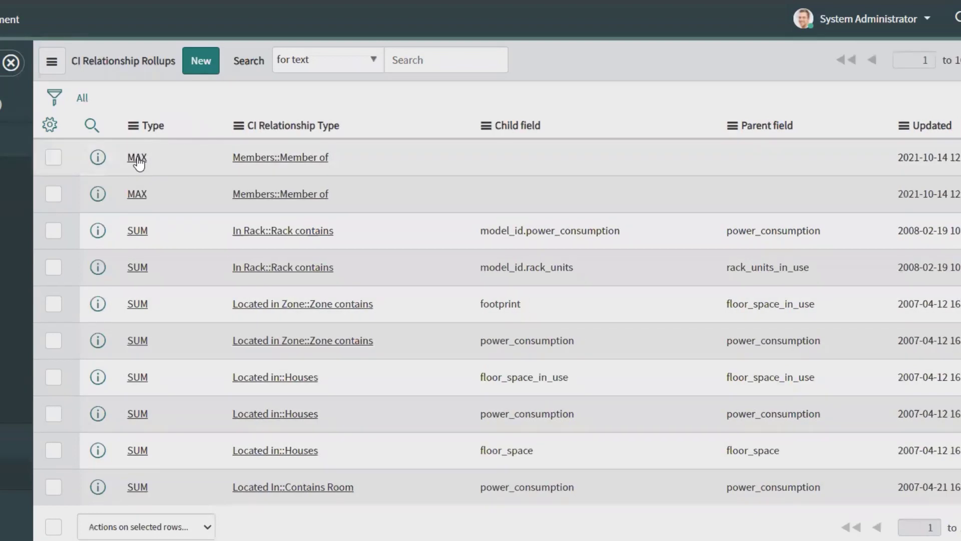
{"action": "left_click", "coordinate": [136, 157]}
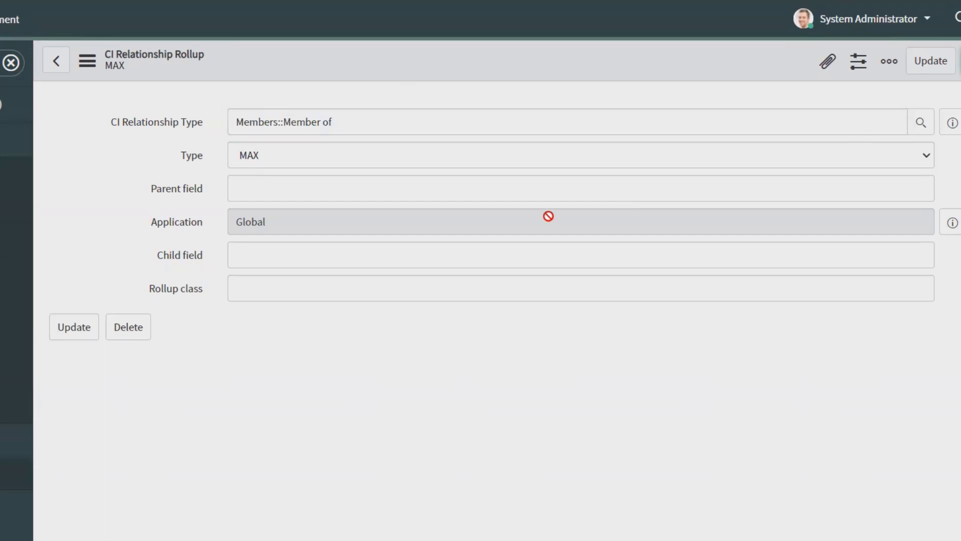
Delete the MAX Members::Member of rollup and confirm the deletion
{"action": "left_click", "coordinate": [128, 326]}
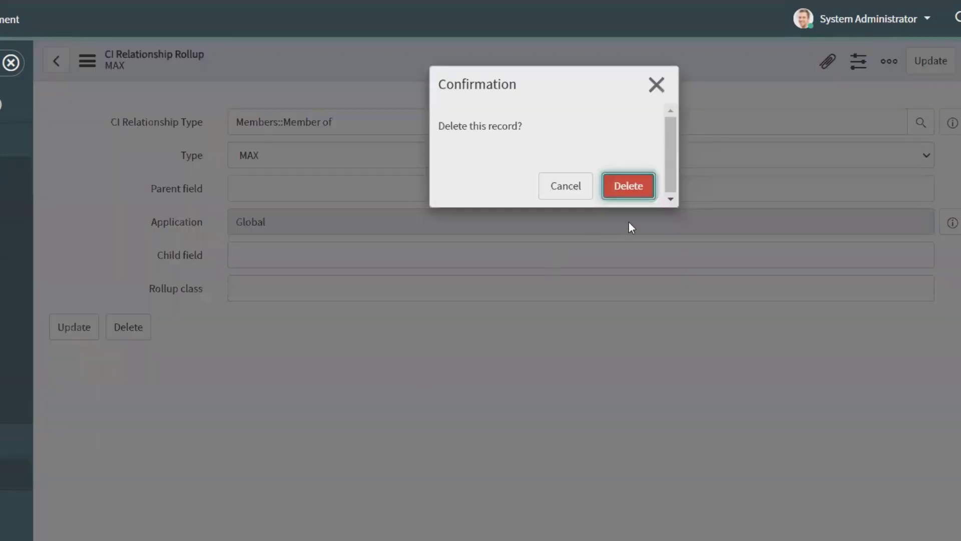
{"action": "left_click", "coordinate": [627, 186]}
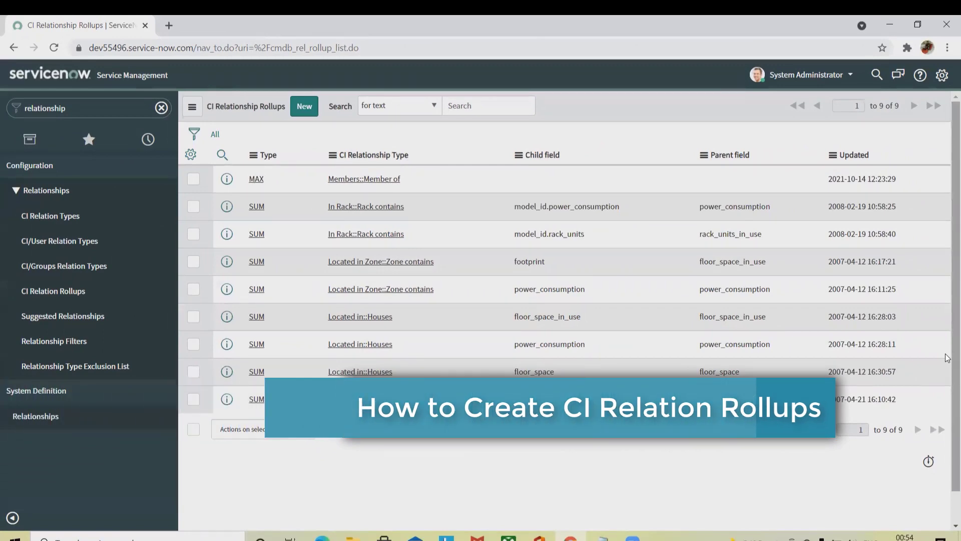
{"action": "mouse_move", "coordinate": [612, 176]}
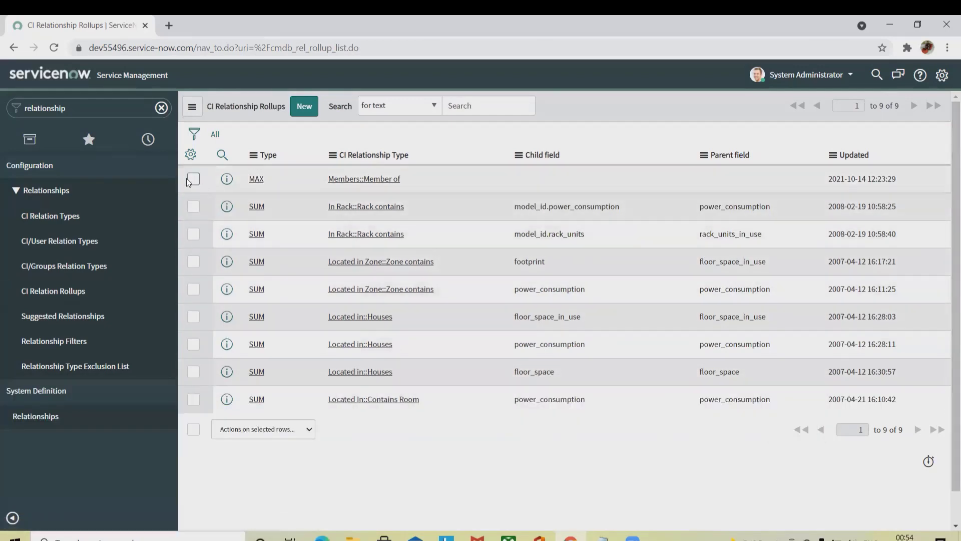
{"action": "left_click", "coordinate": [191, 106]}
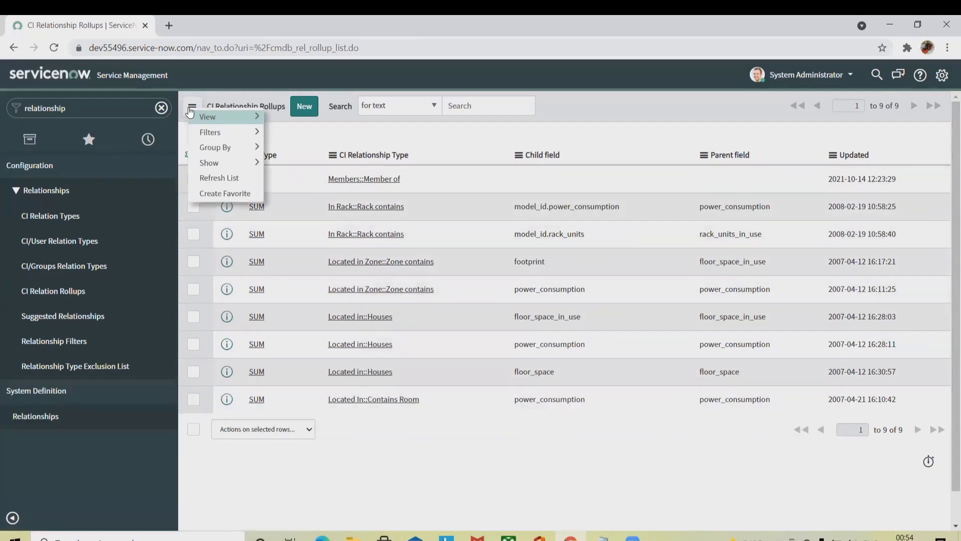
{"action": "mouse_move", "coordinate": [216, 147]}
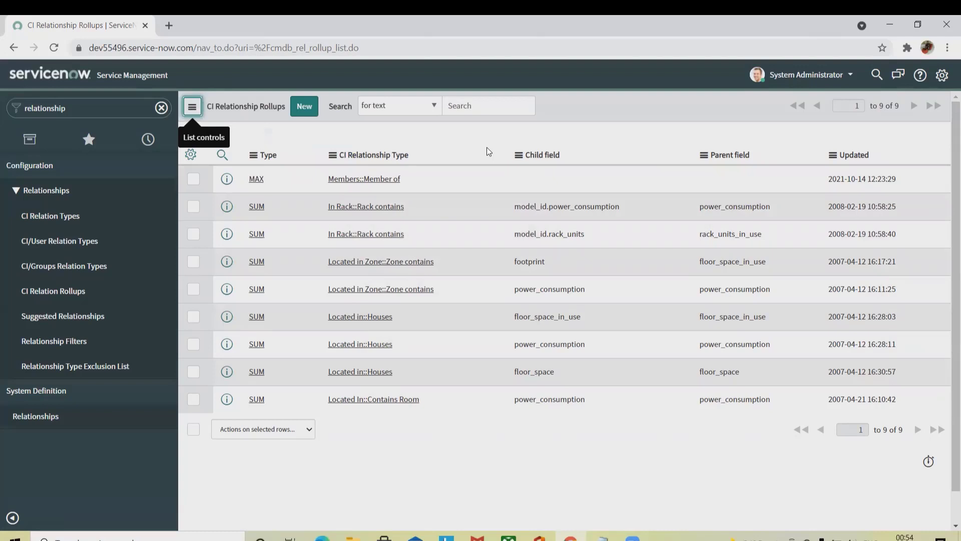
{"action": "left_click", "coordinate": [488, 105]}
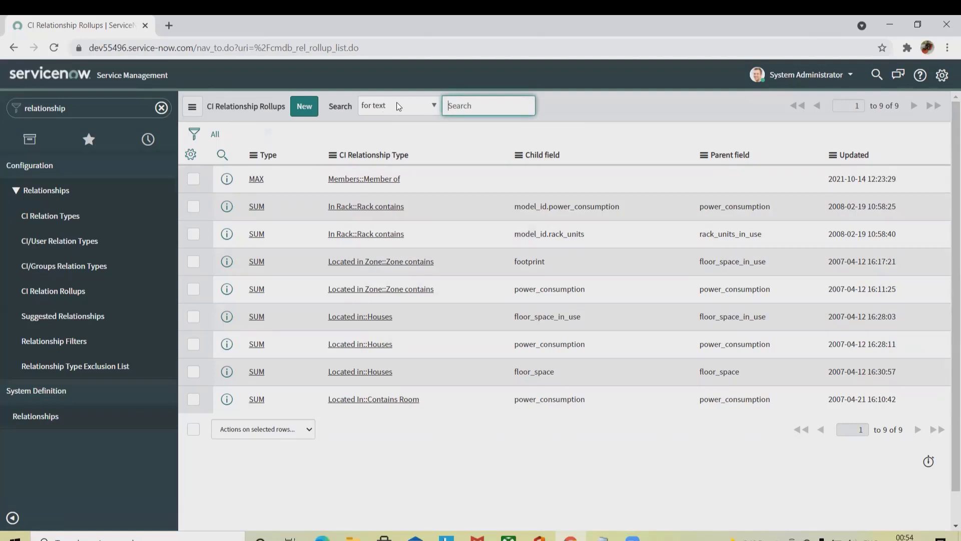
{"action": "left_click", "coordinate": [426, 105]}
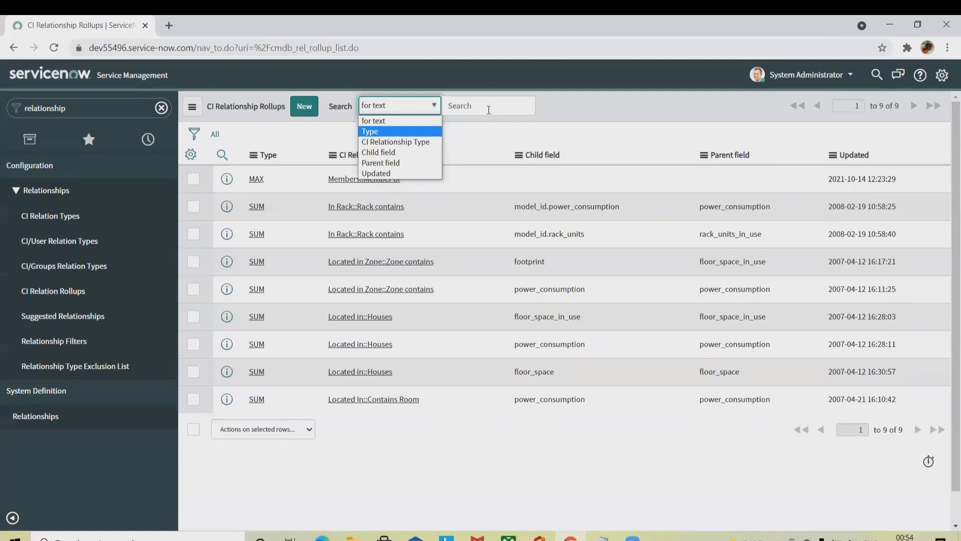
Search rollups for 'cmdb synch event' and filter CI Relationship Type by 'cmdb synch'
{"action": "type", "text": "cmdb"}
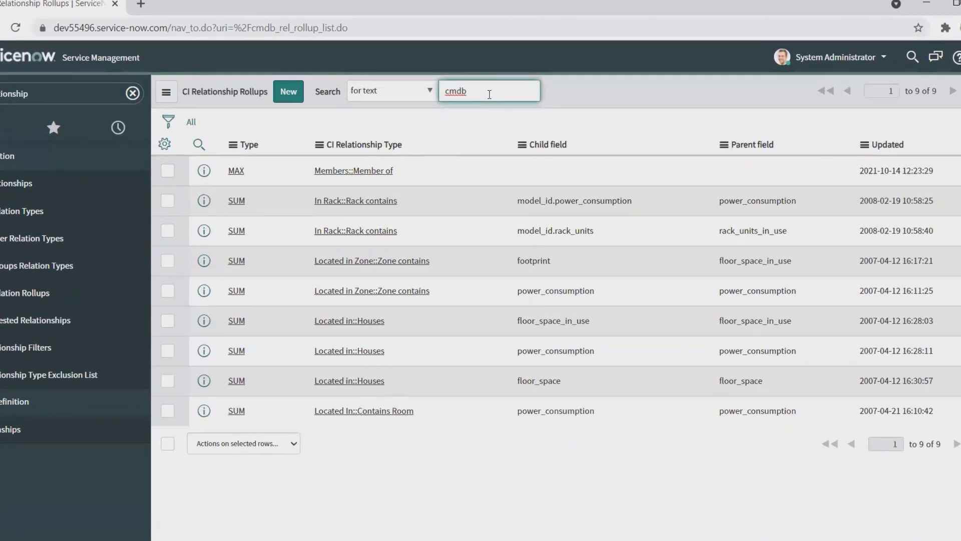
{"action": "type", "text": "sync"}
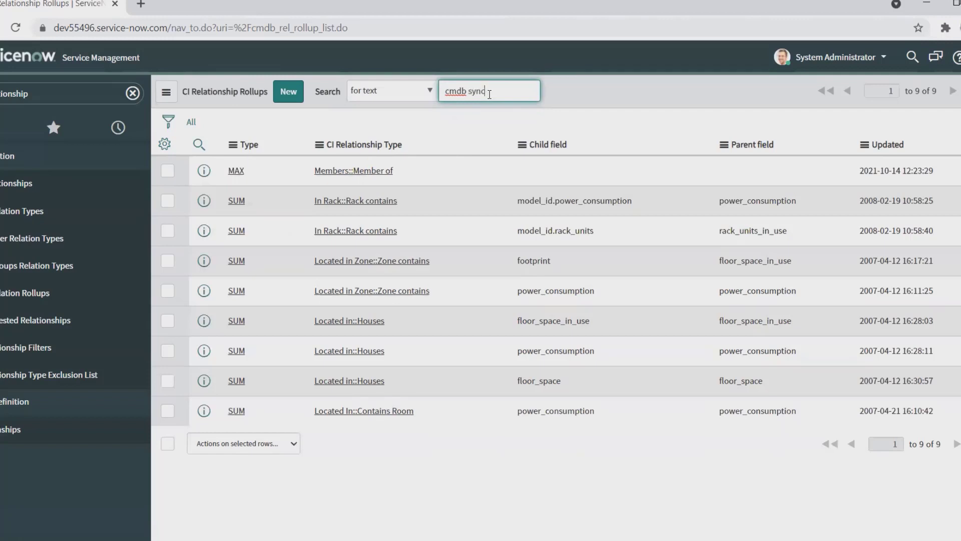
{"action": "type", "text": "hre"}
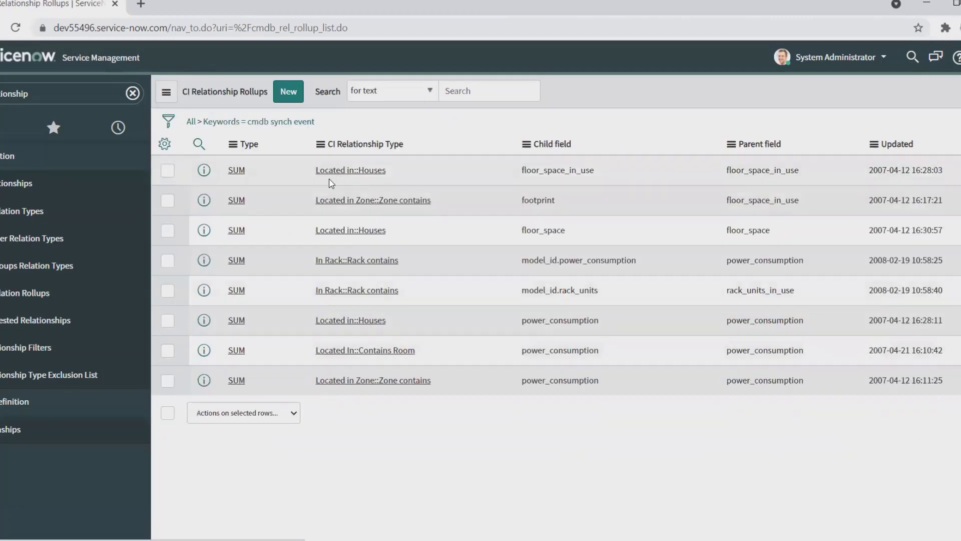
{"action": "left_click", "coordinate": [199, 144]}
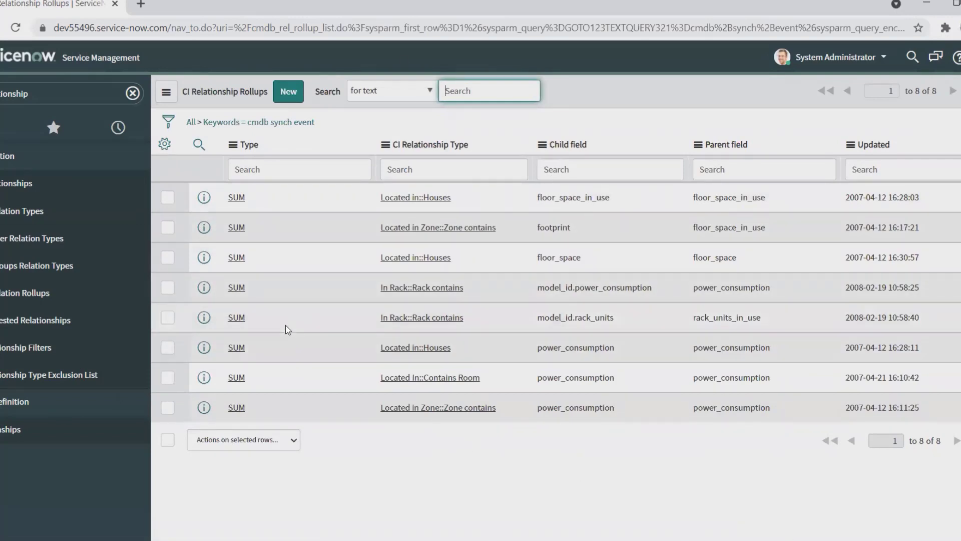
{"action": "mouse_move", "coordinate": [241, 405]}
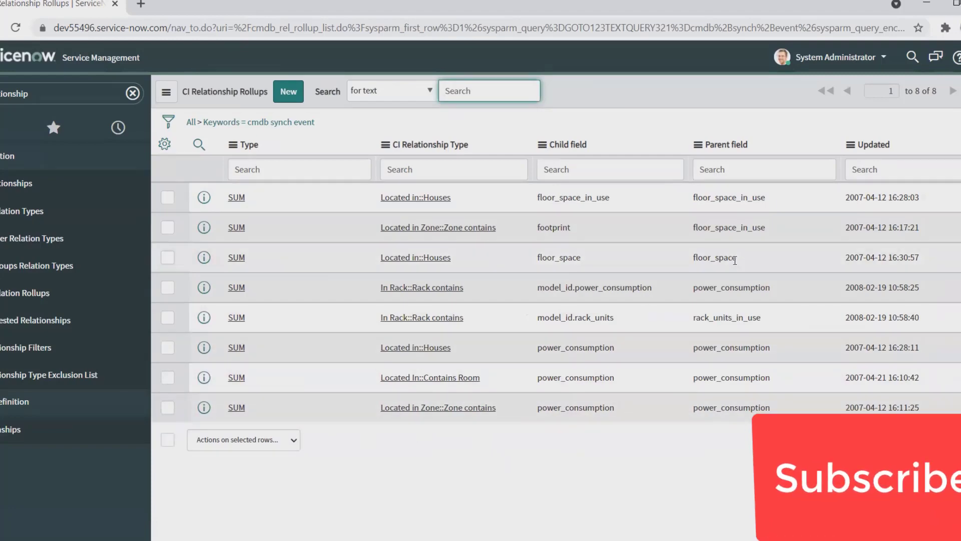
{"action": "mouse_move", "coordinate": [279, 445]}
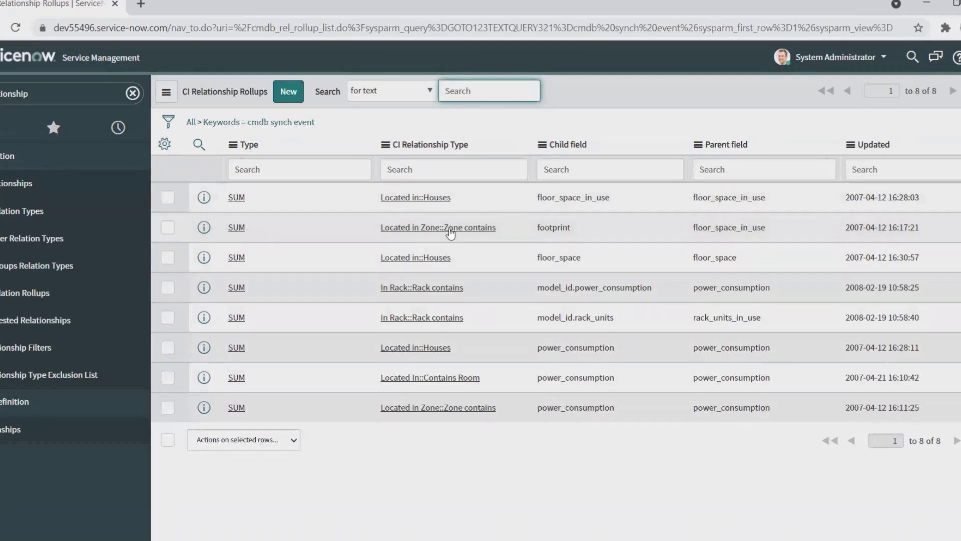
{"action": "left_click", "coordinate": [438, 227]}
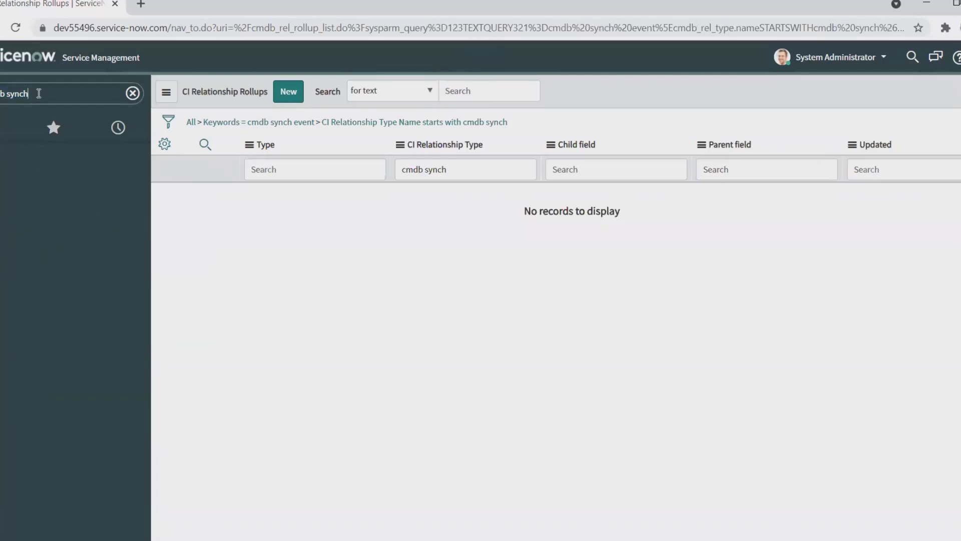
Change the navigator filter to 'cmdb' and scroll through the matching modules
{"action": "key", "text": "Backspace"}
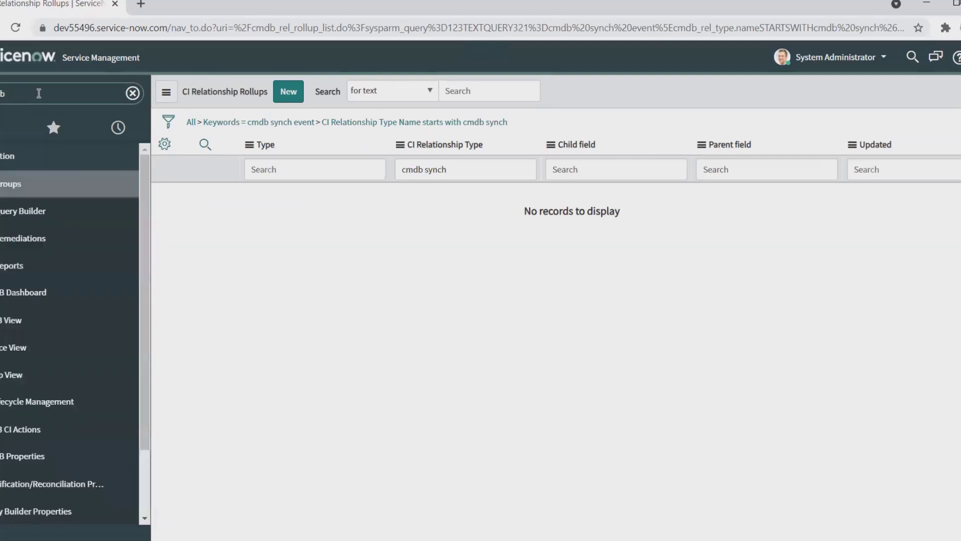
{"action": "mouse_move", "coordinate": [89, 414]}
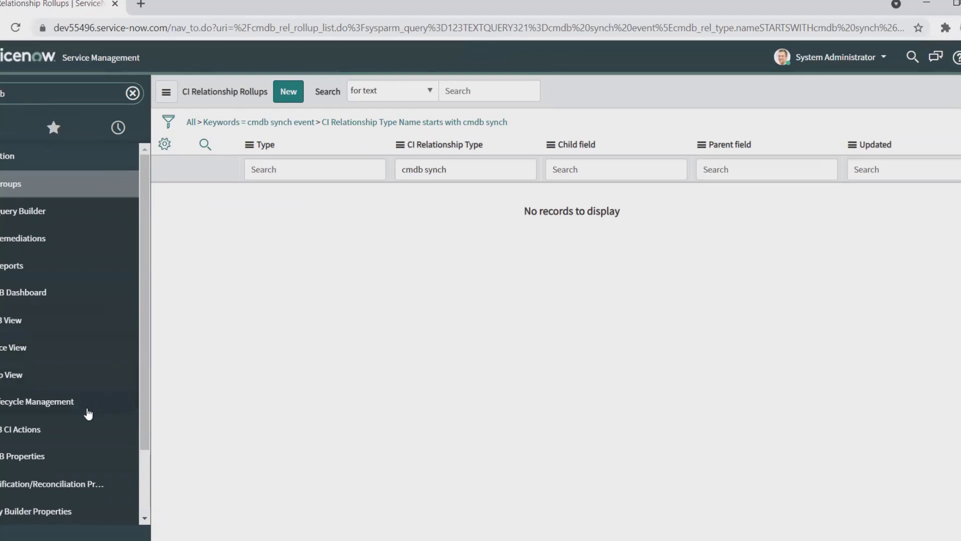
{"action": "mouse_move", "coordinate": [164, 485]}
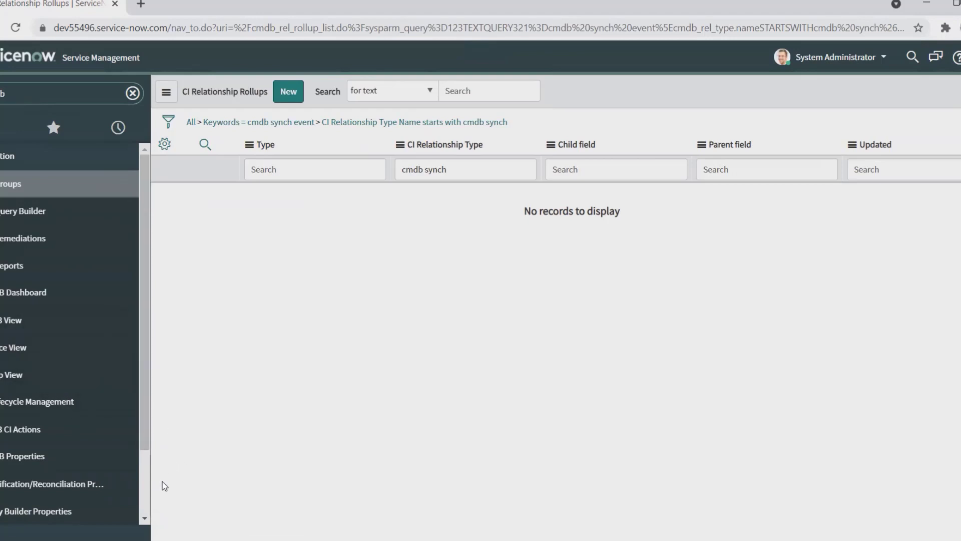
{"action": "scroll", "scroll_direction": "down", "scroll_amount": 3}
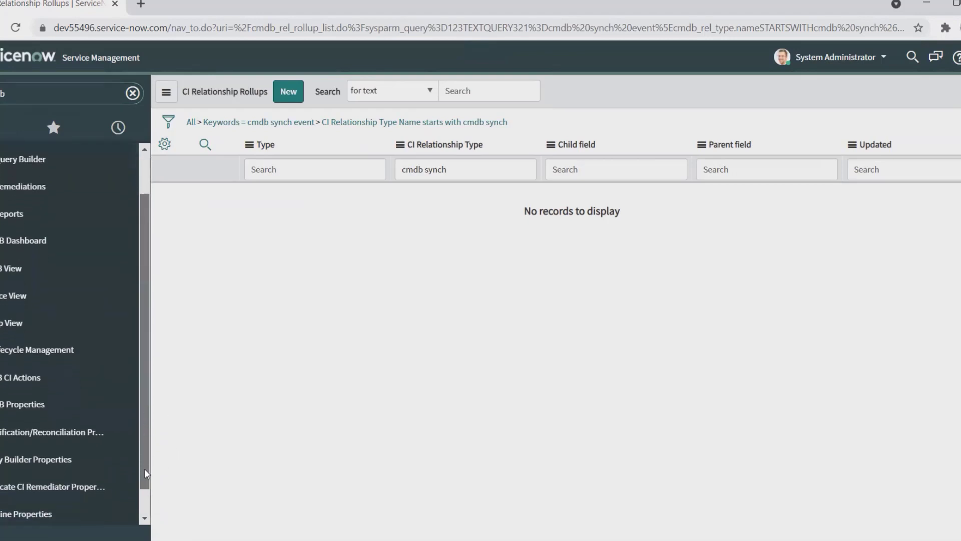
{"action": "scroll", "scroll_direction": "down", "scroll_amount": 3}
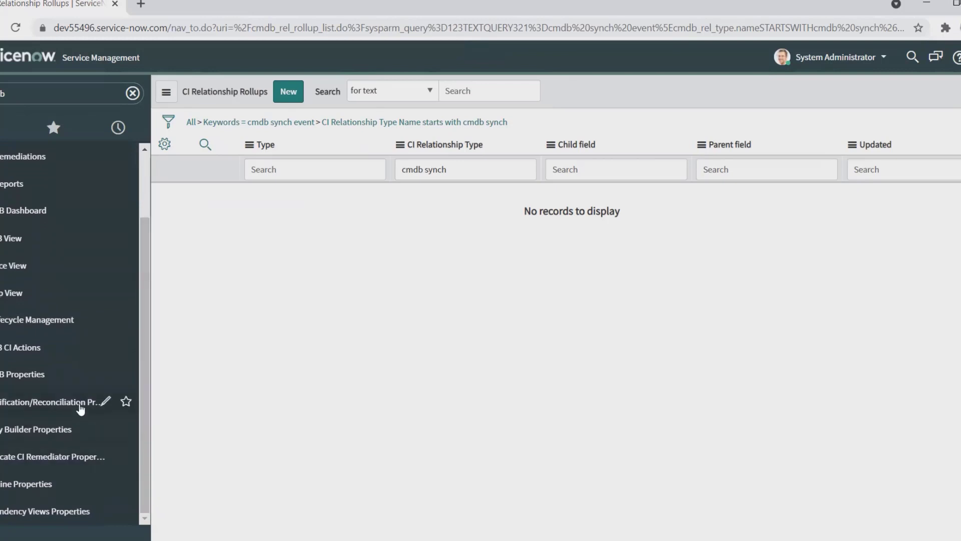